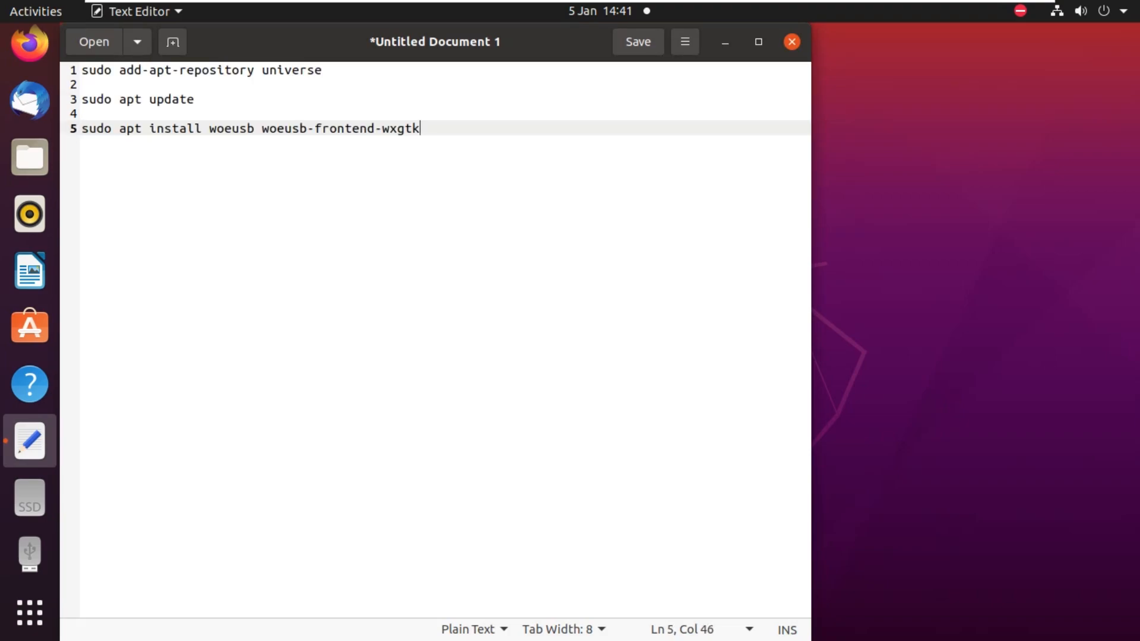
Minimize the gedit notes and launch Terminal from the dock beside them.
left_click(791, 43)
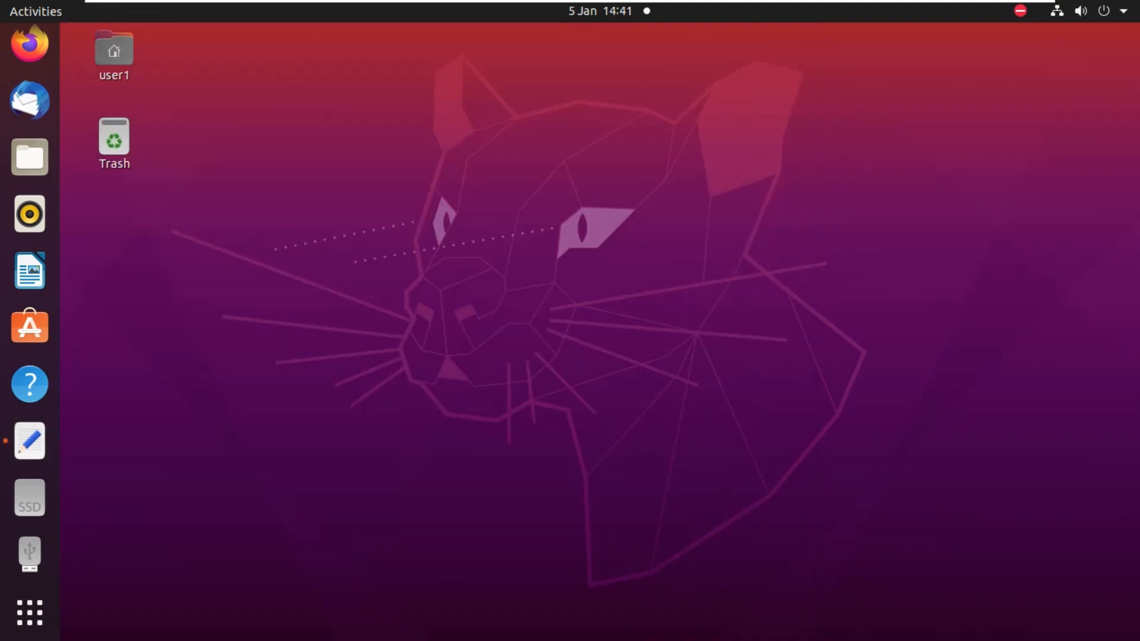
left_click(27, 611)
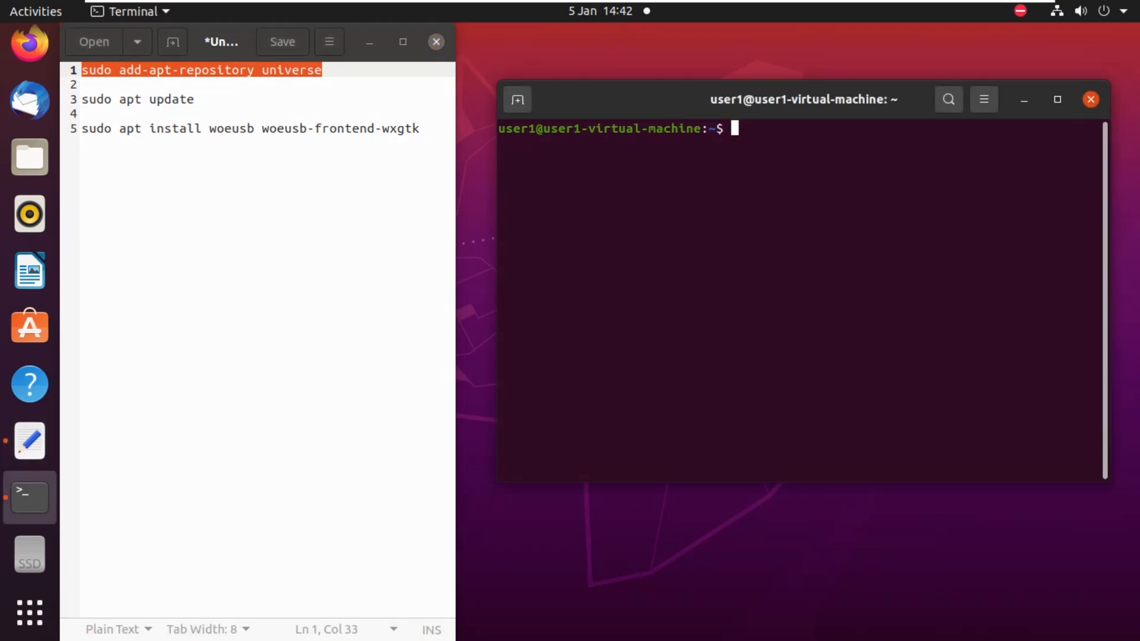
Run 'sudo add-apt-repository universe' with the password, then 'sudo apt update'.
type("sudo add-apt-repository universe")
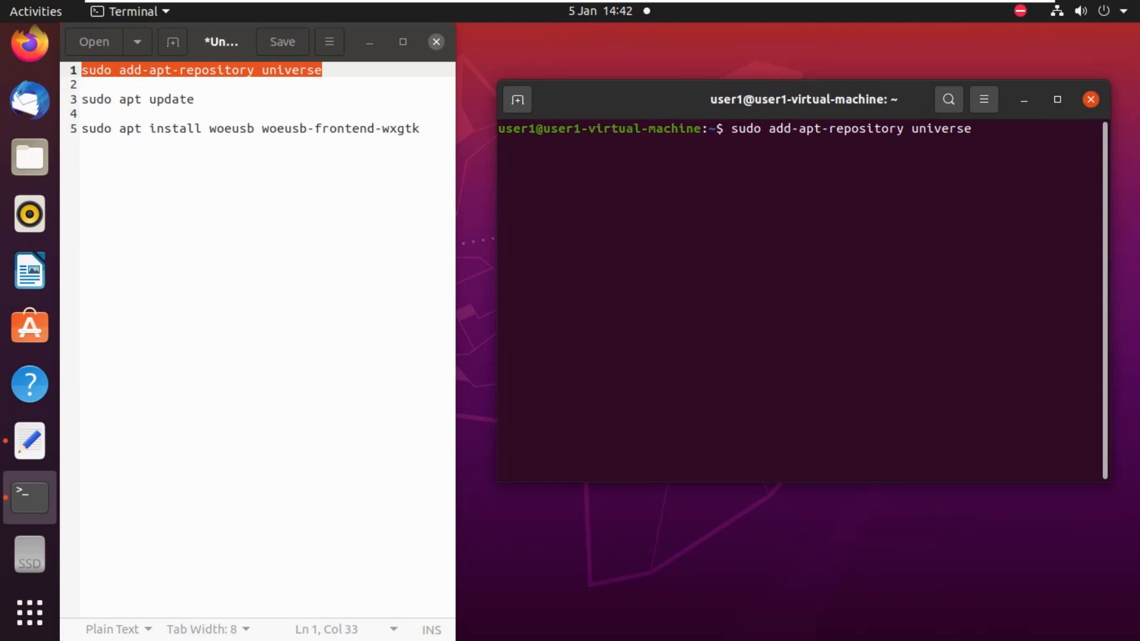
key("Return")
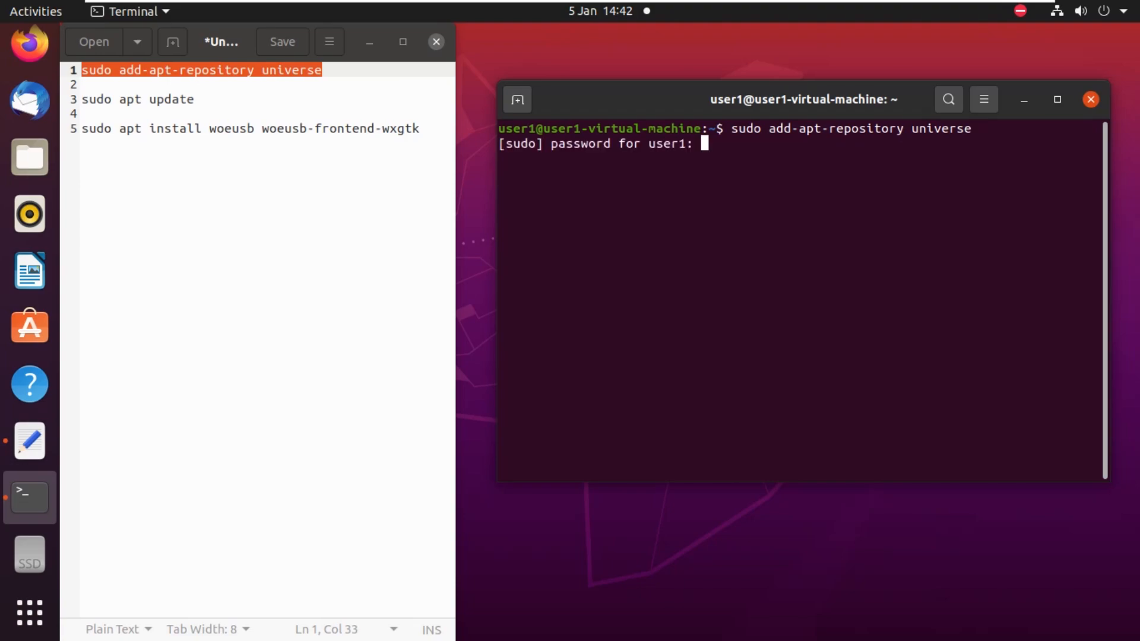
key("Return")
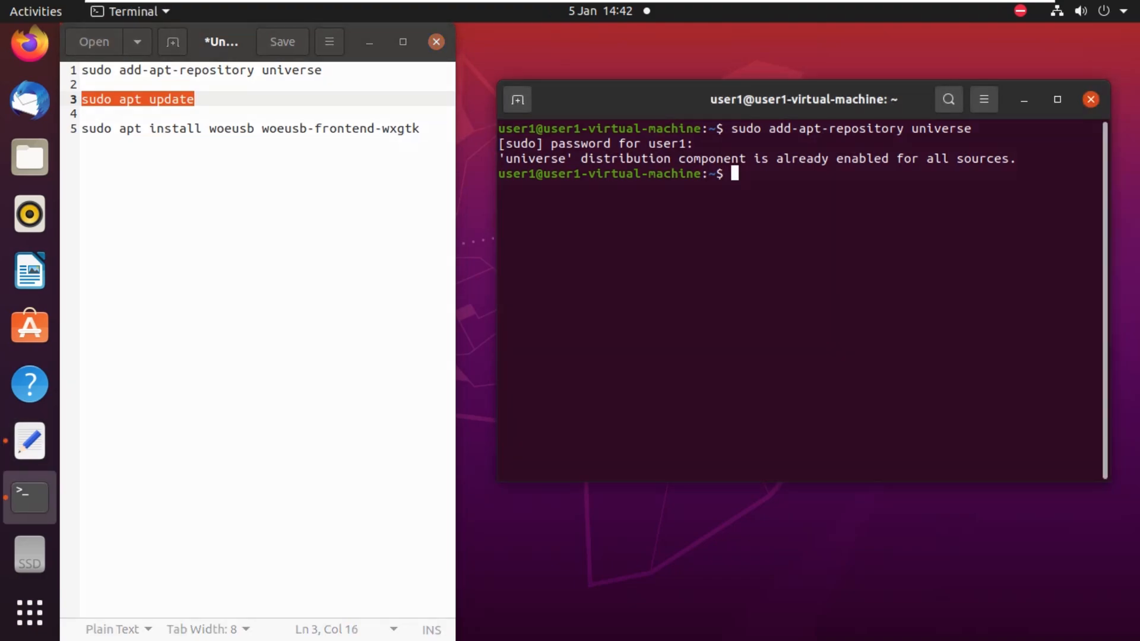
type("sudo apt update")
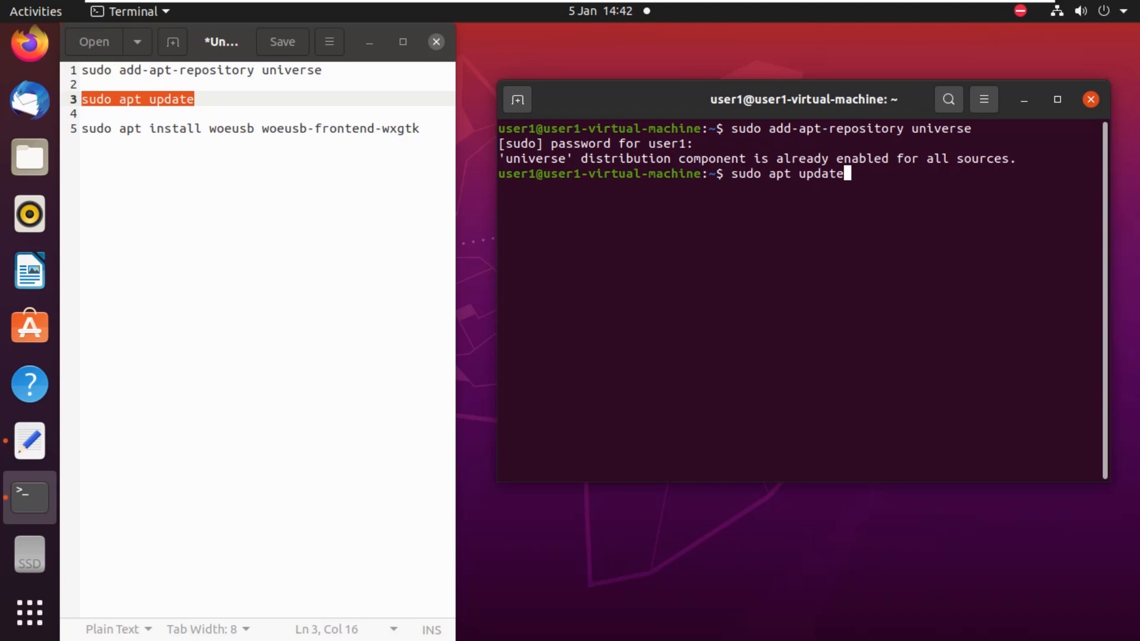
key("Return")
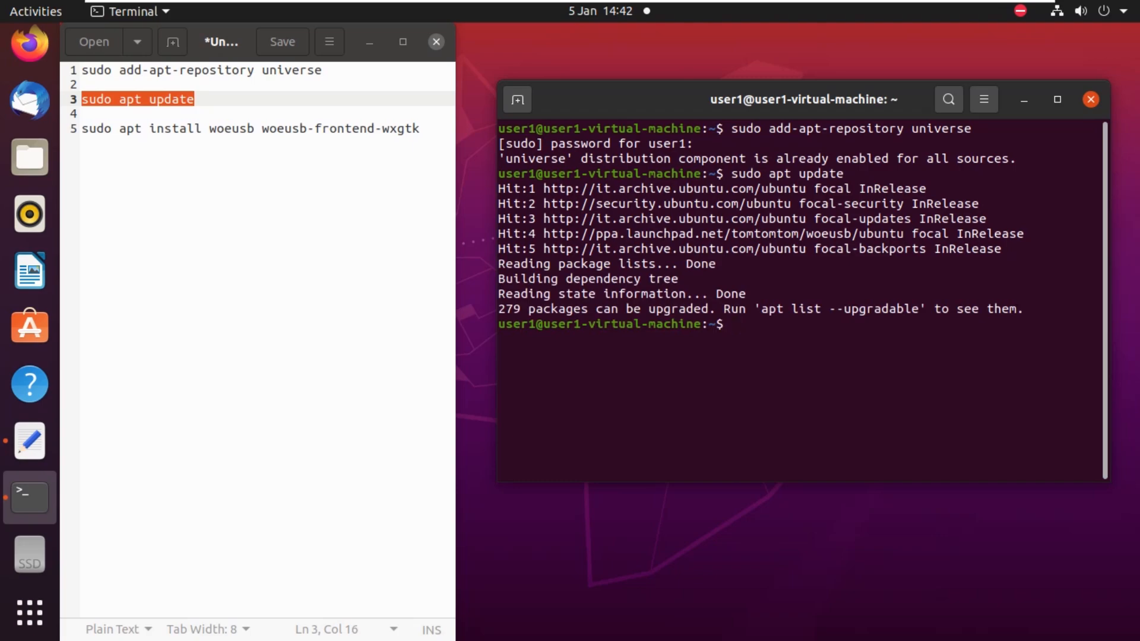
Run 'sudo apt upgrade' and answer 'n' at the continue prompt to abort it.
type("sudo apt")
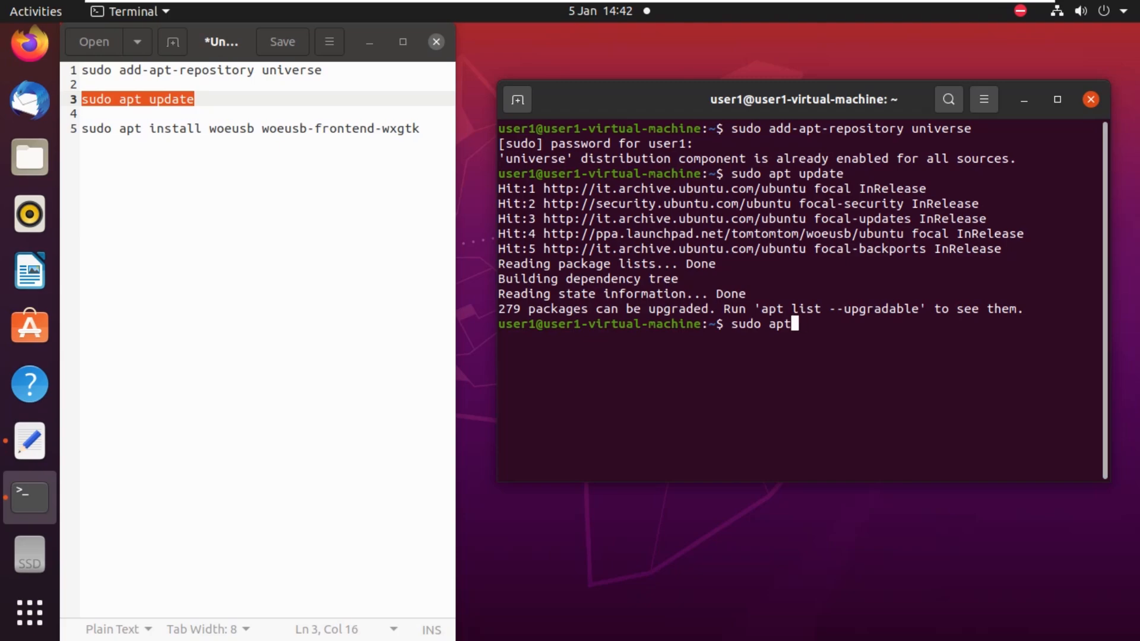
type("upgrad")
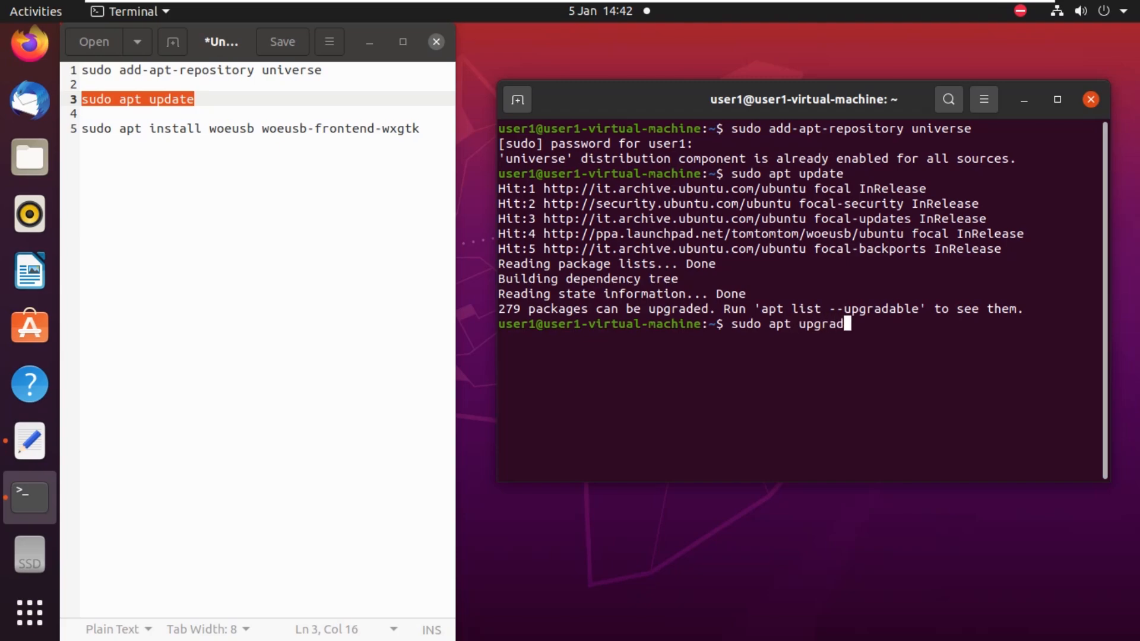
type("e")
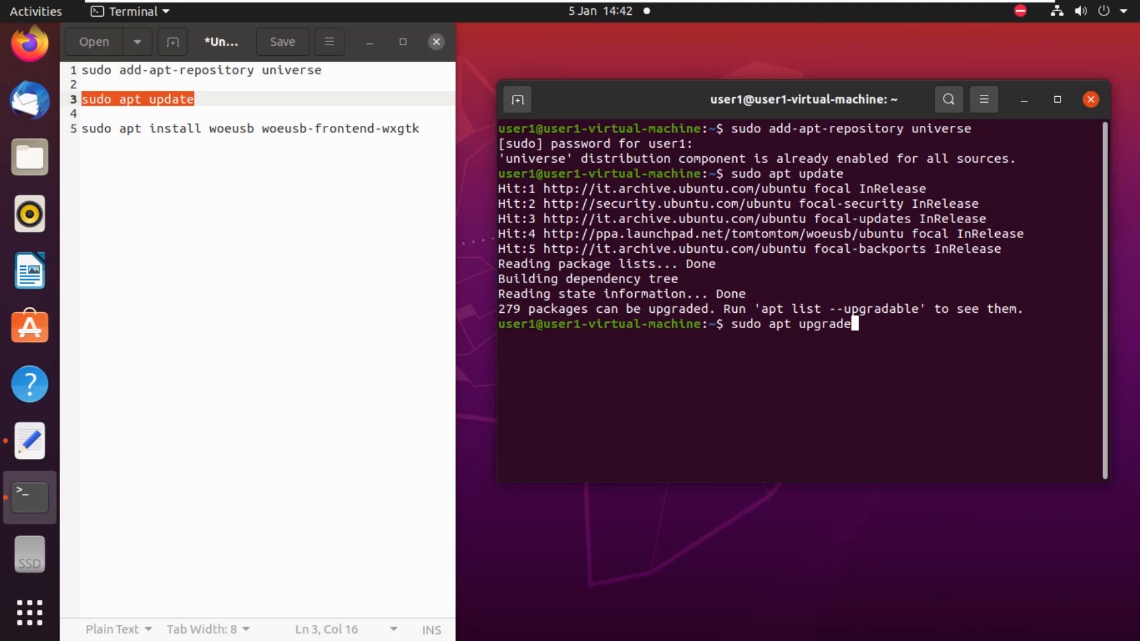
key("Return")
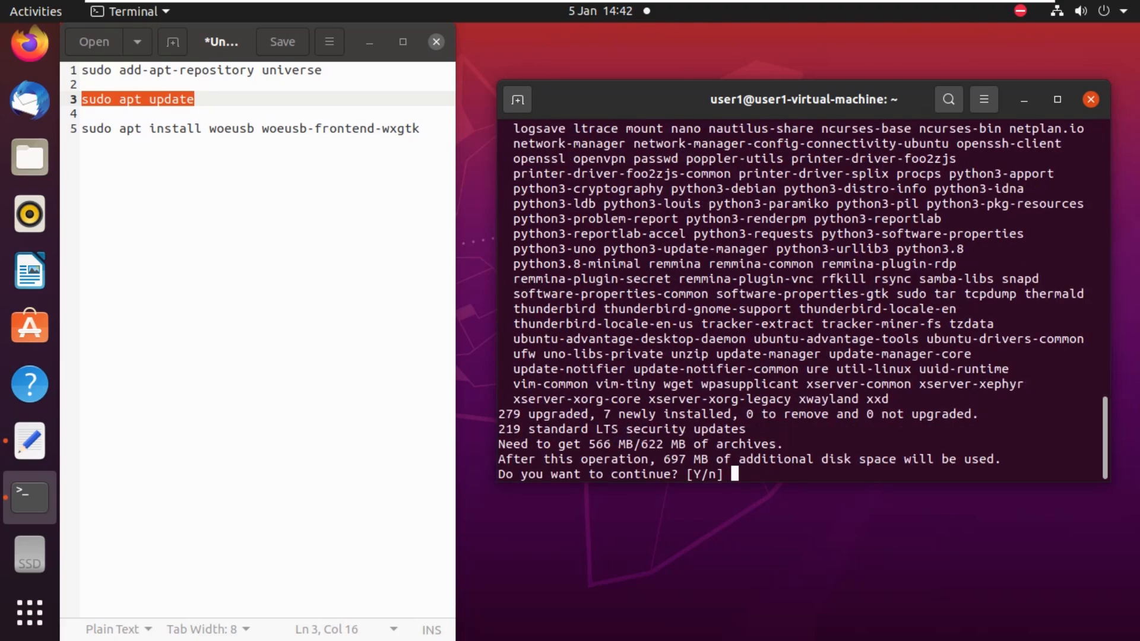
type("n")
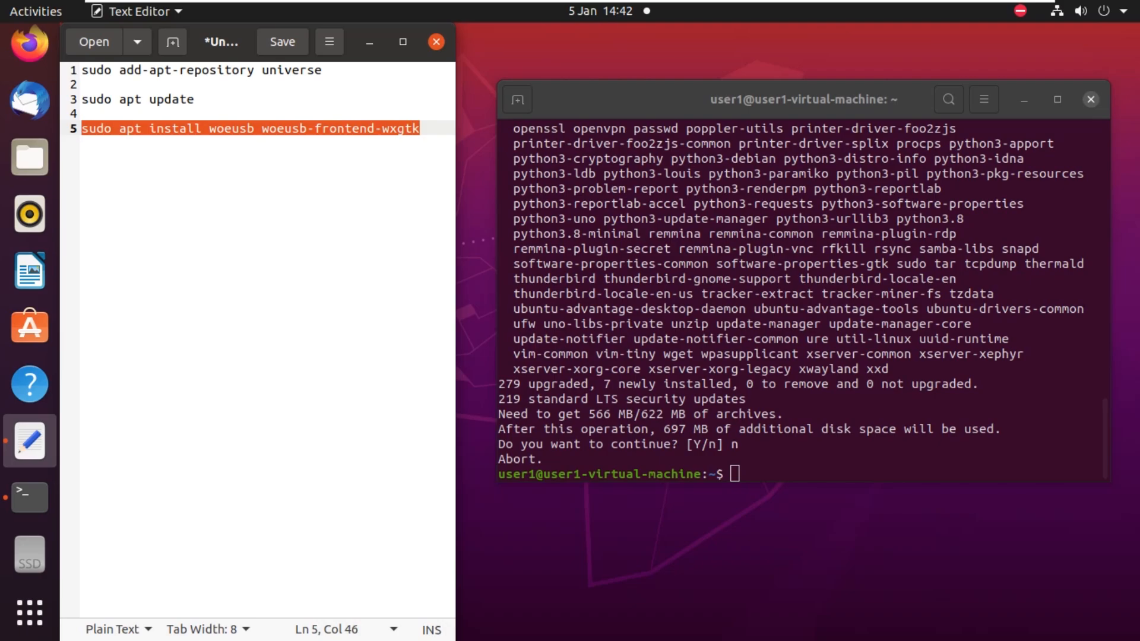
Run 'sudo apt install woeusb woeusb-frontend-wxgtk', then minimize gedit and Terminal.
left_click(799, 100)
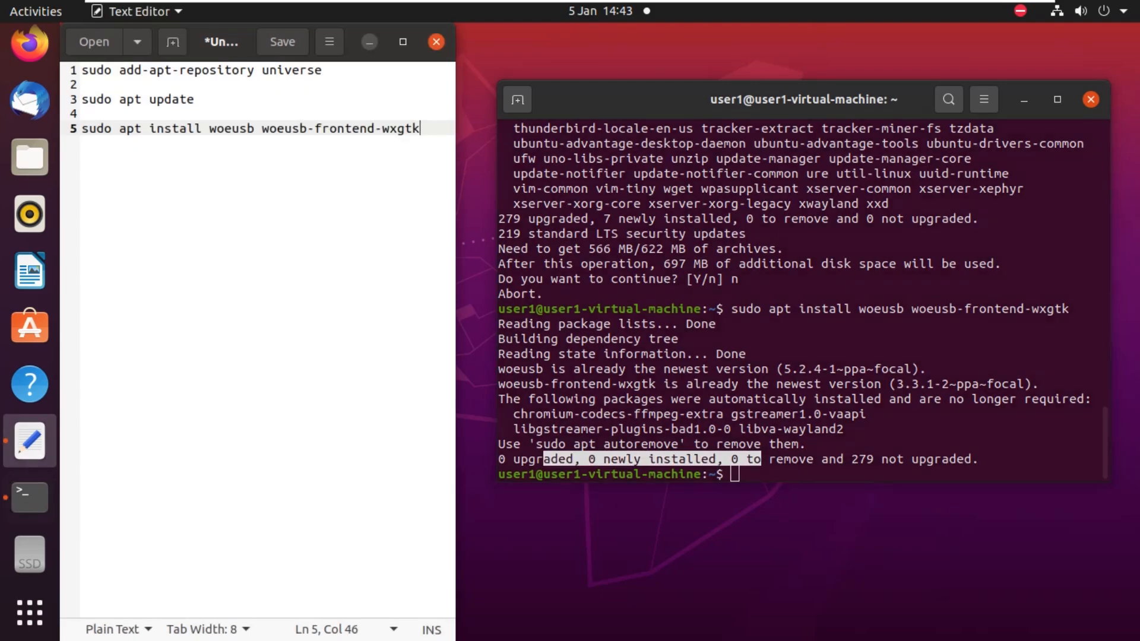
left_click(434, 42)
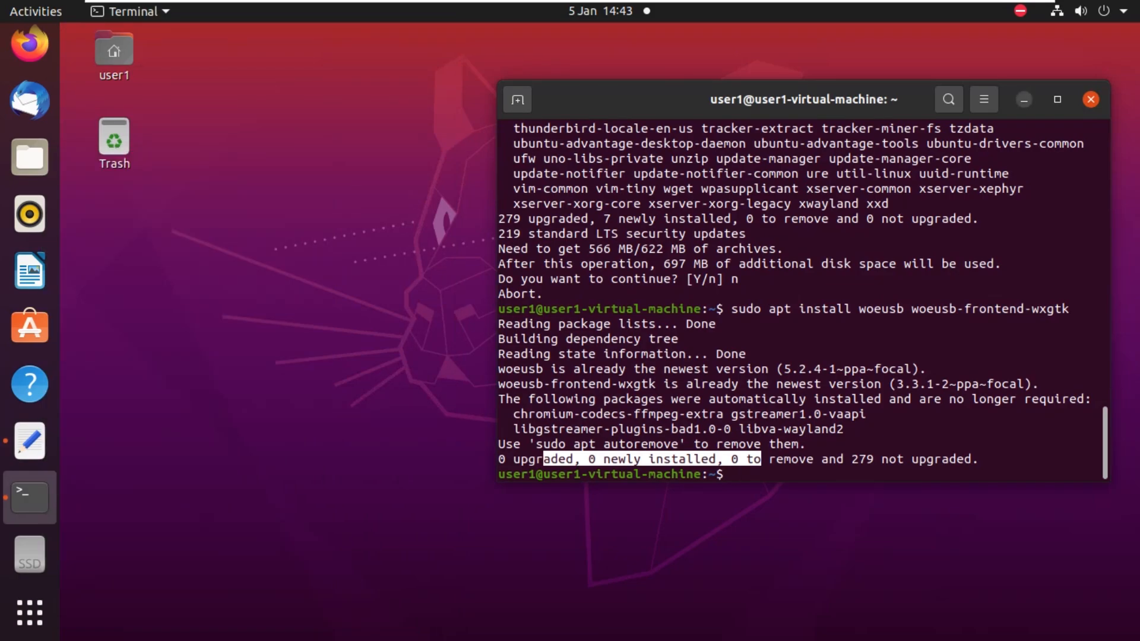
left_click(1098, 102)
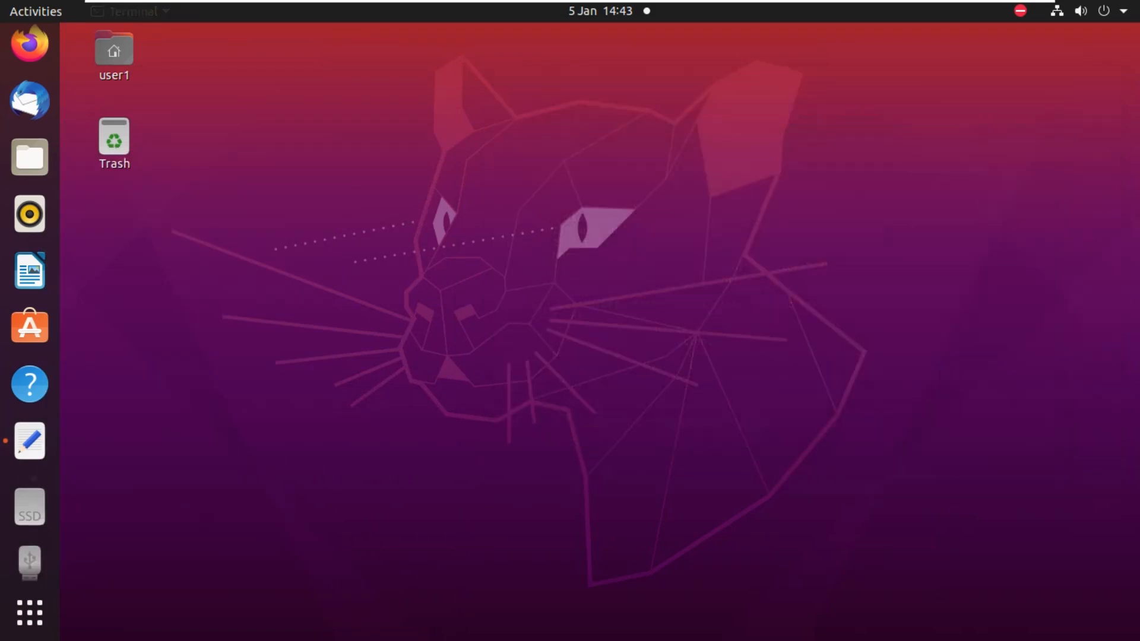
mouse_move(29, 159)
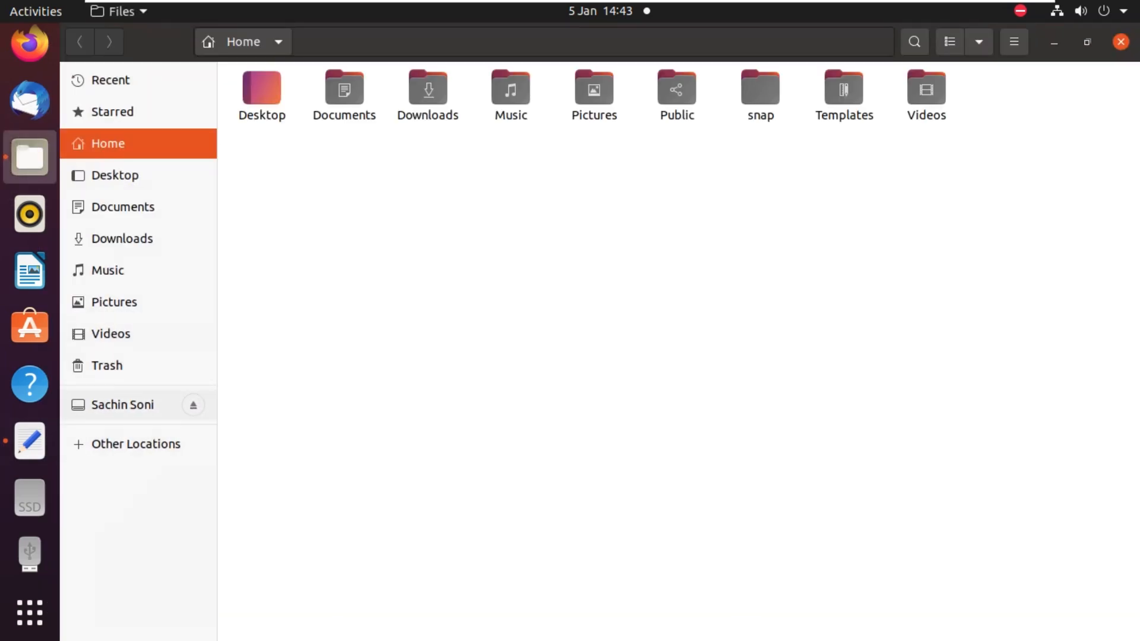
View the USB drive's contents and 64 GB properties in Files, then close Files.
left_click(122, 404)
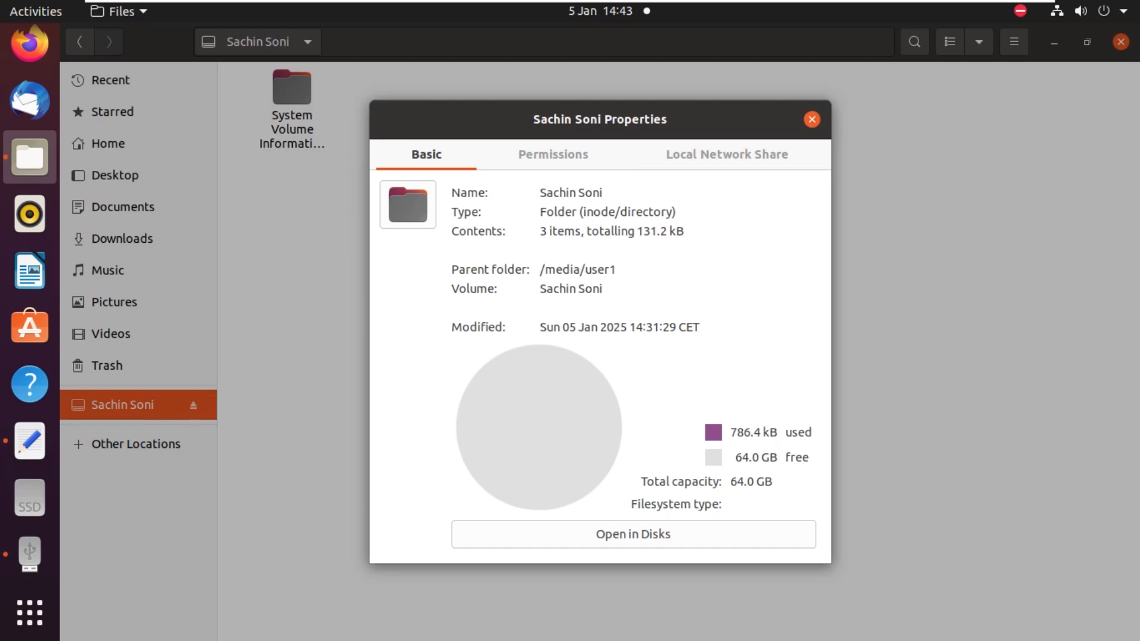
left_click(811, 118)
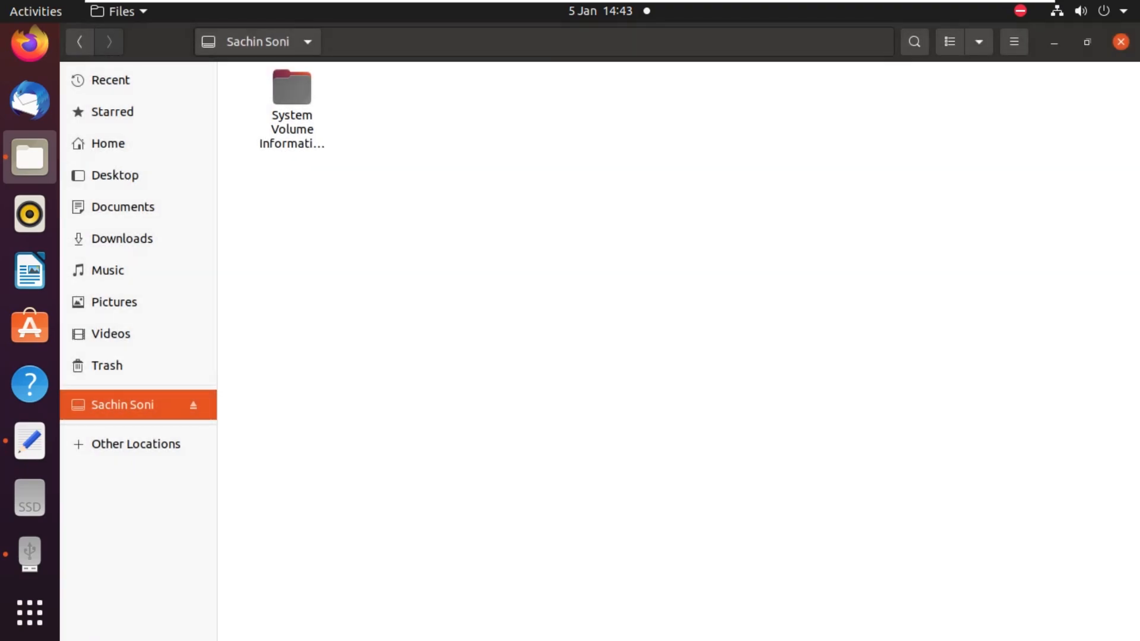
left_click(1121, 41)
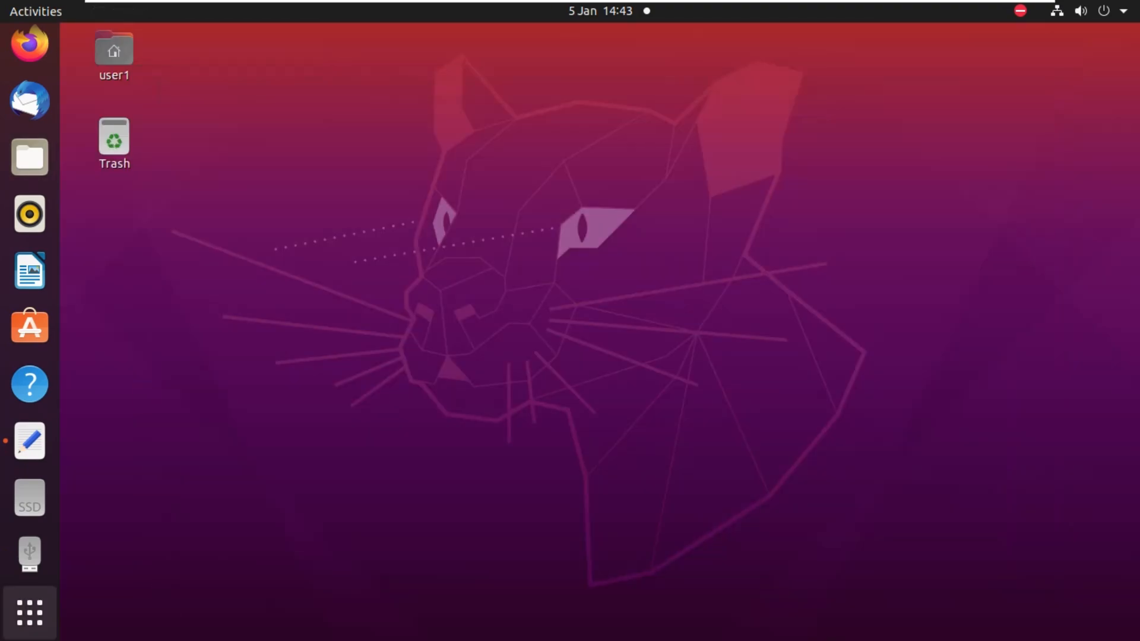
Select Win11_24H2_English_x64.iso as source, NTFS, target /dev/sda, and start Install.
left_click(28, 612)
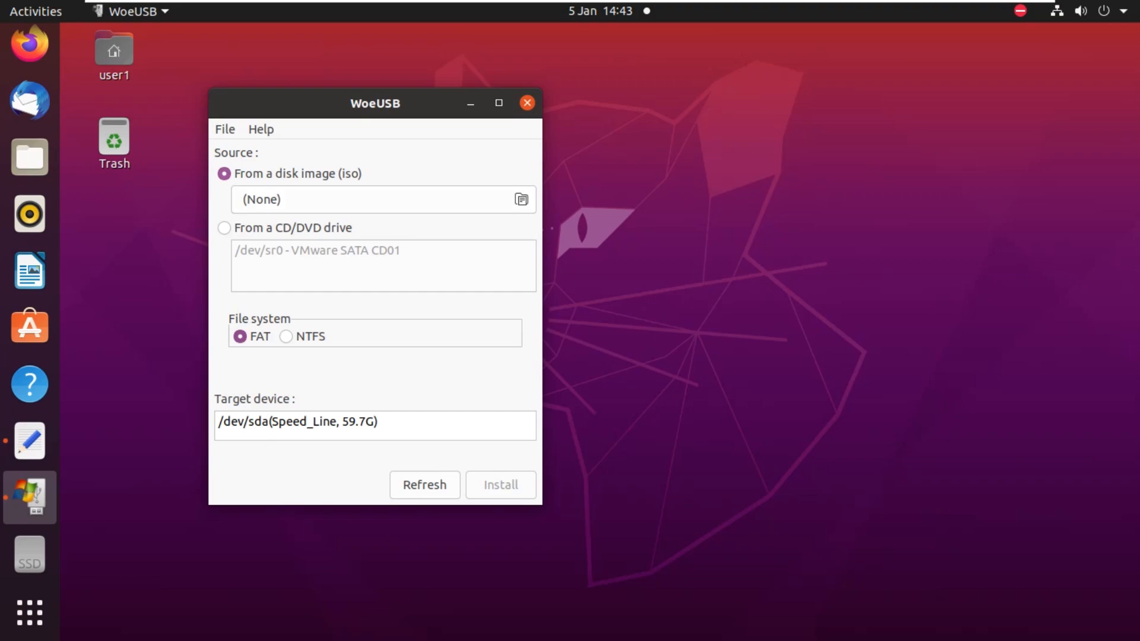
left_click(520, 199)
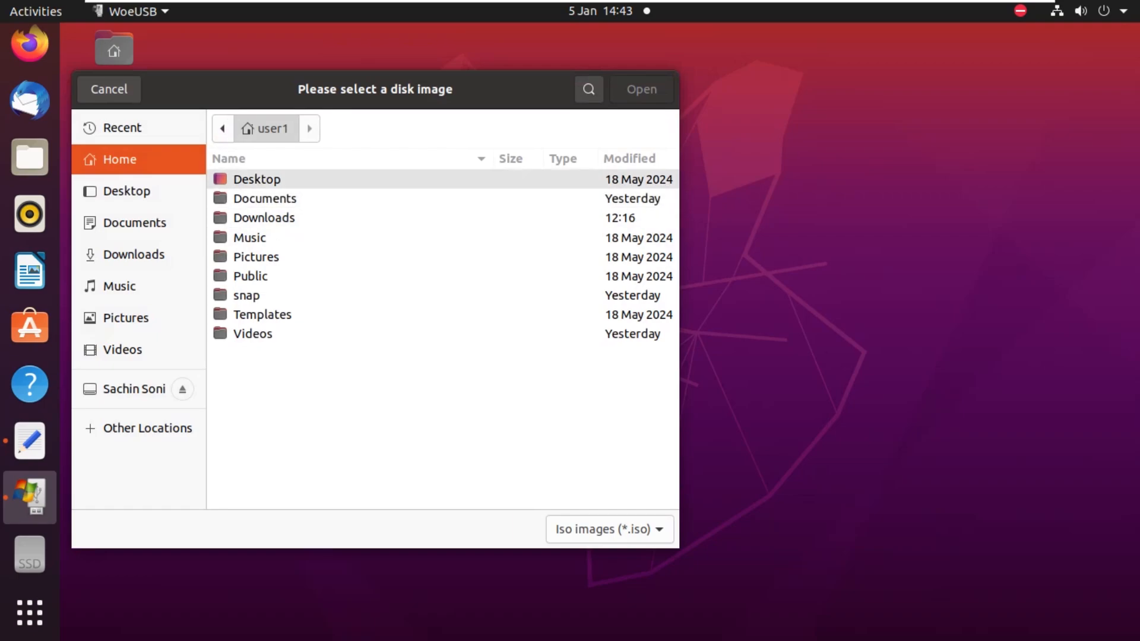
left_click(249, 237)
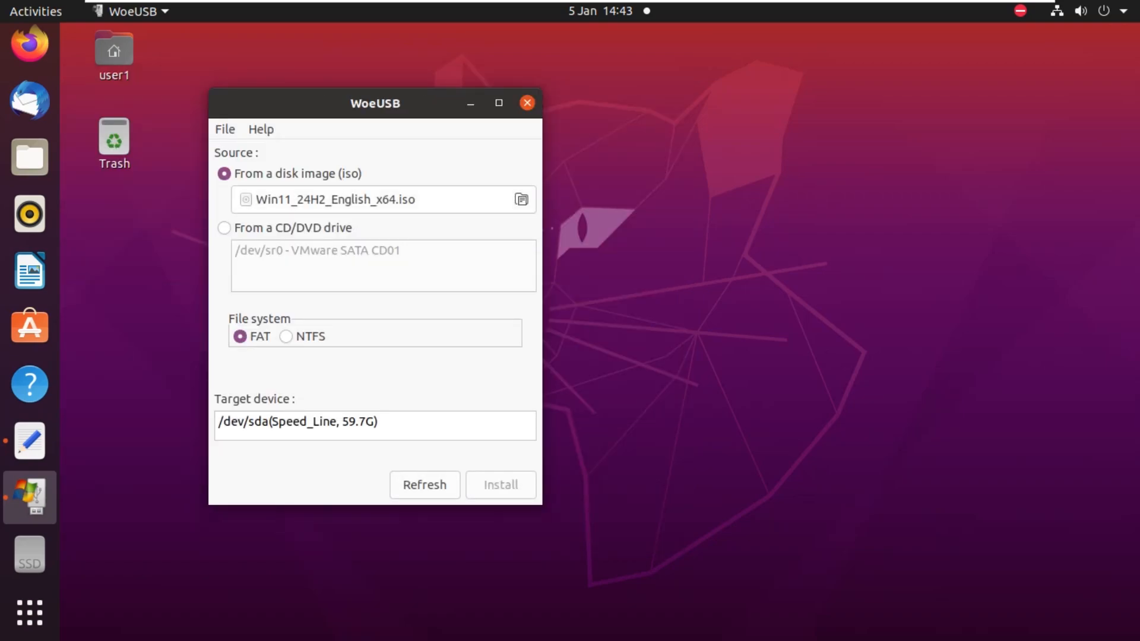
left_click(285, 336)
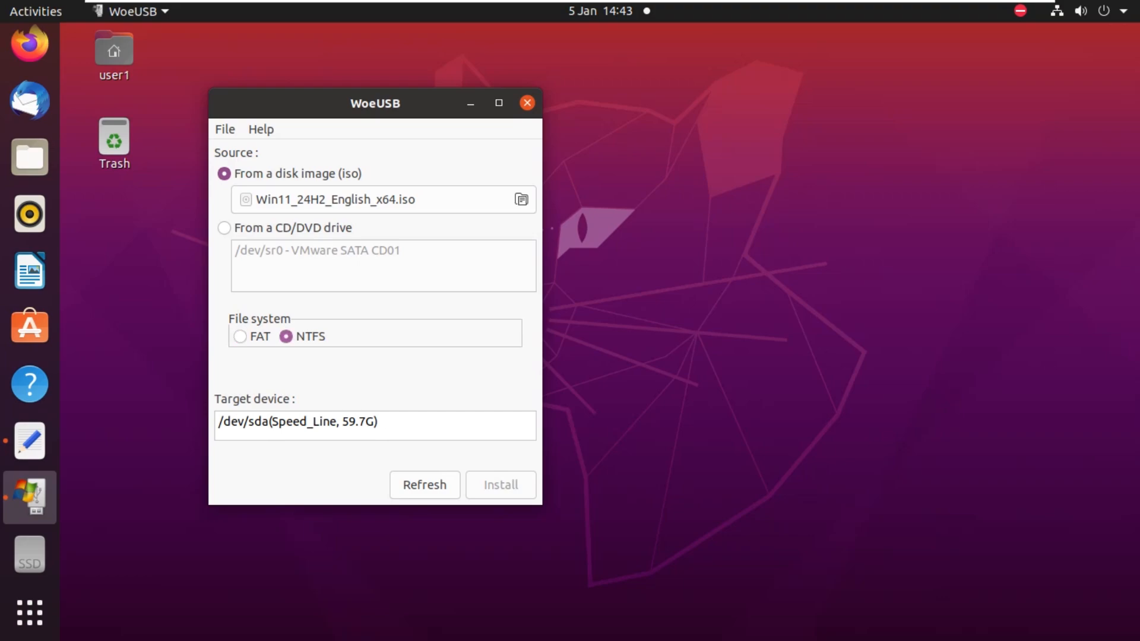
left_click(374, 422)
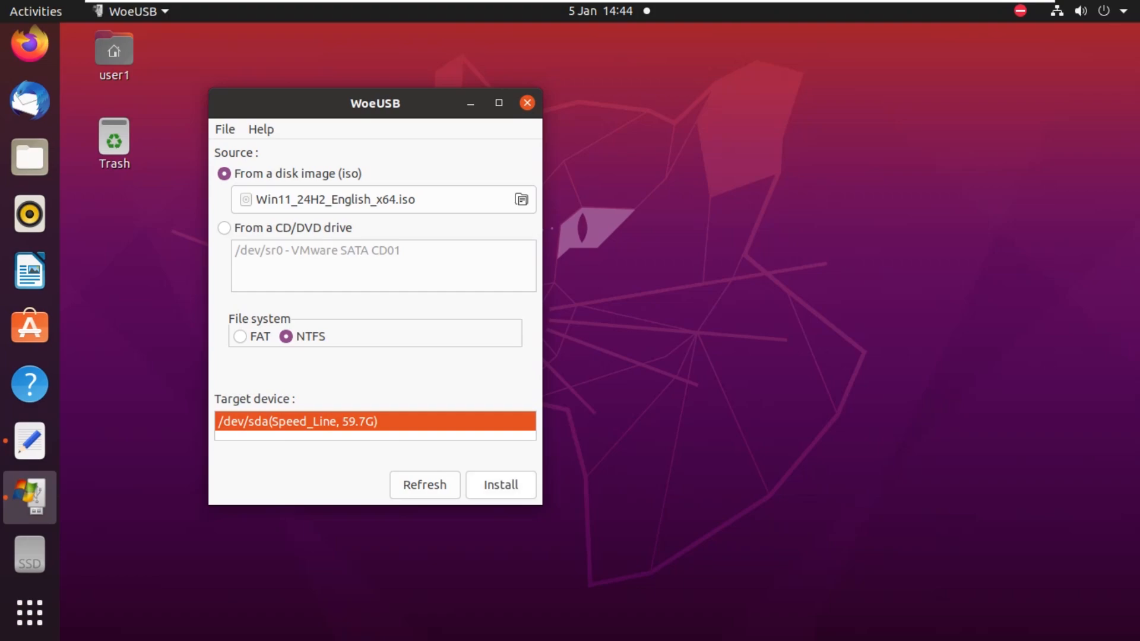
left_click(500, 485)
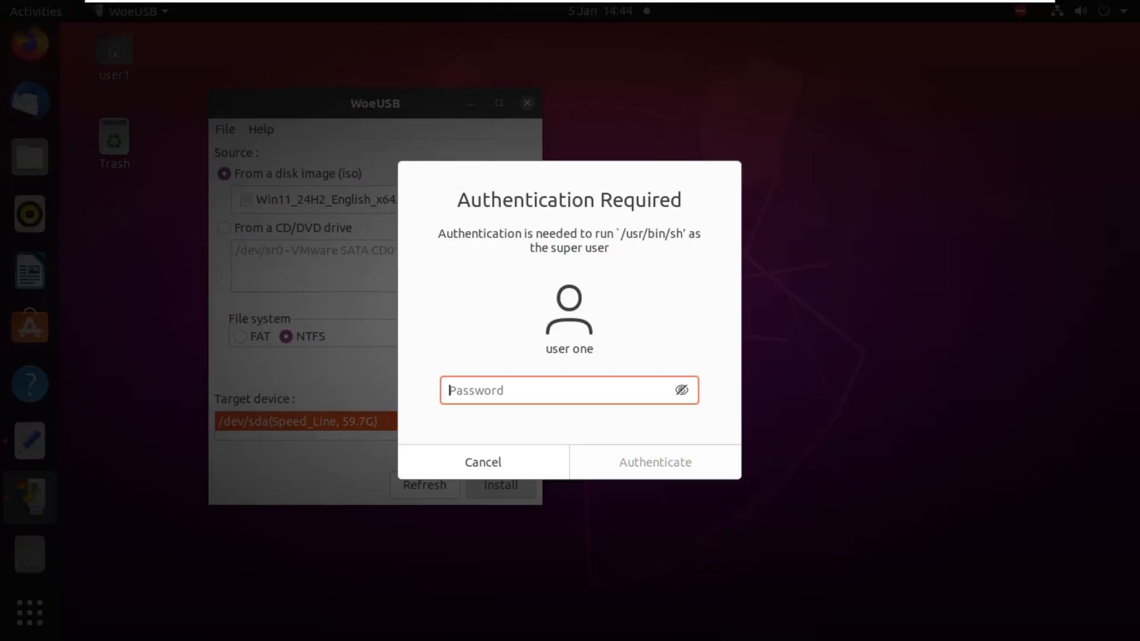
Authenticate the write and dismiss the Installation failed (device busy) dialog.
left_click(656, 462)
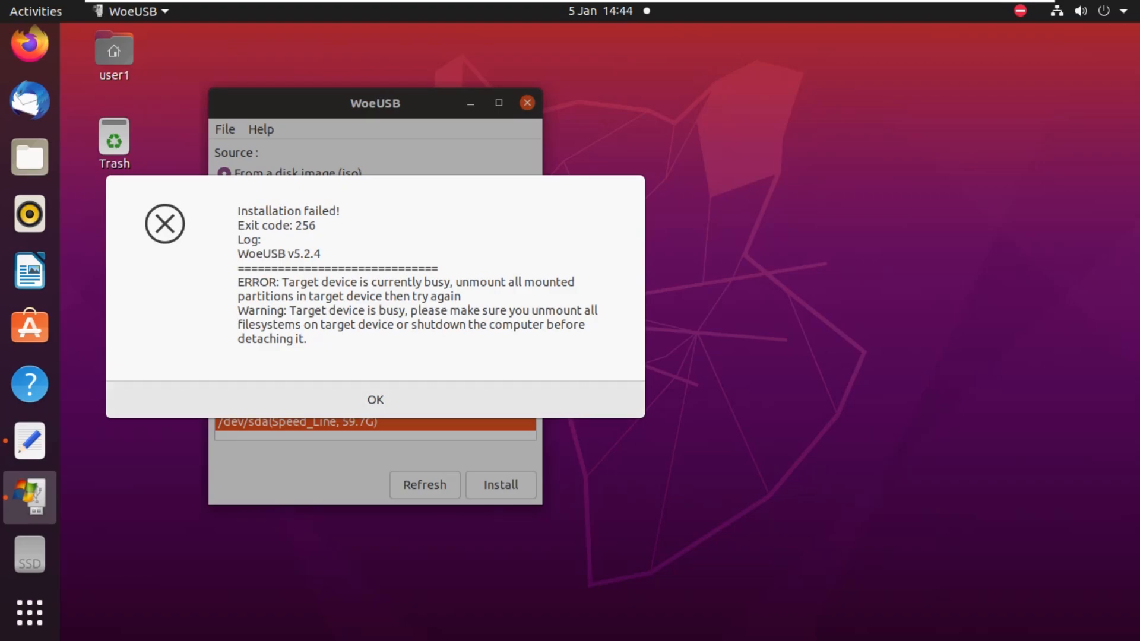
left_click(375, 398)
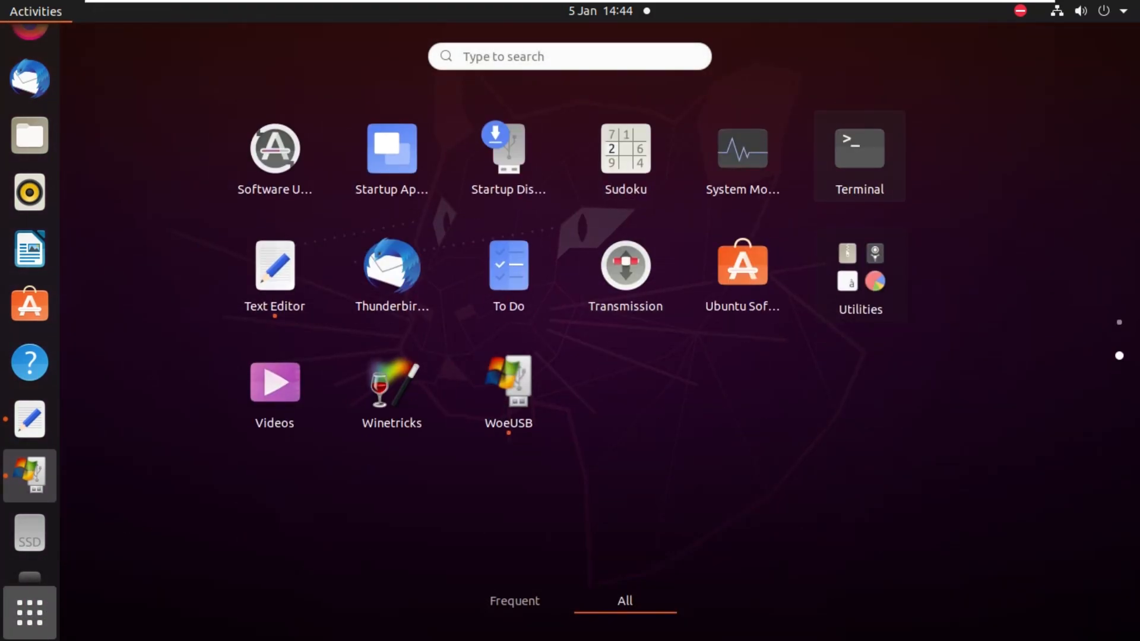
Run 'sudo umount /dev/sda' in a new terminal; it reports the drive is not mounted.
left_click(859, 147)
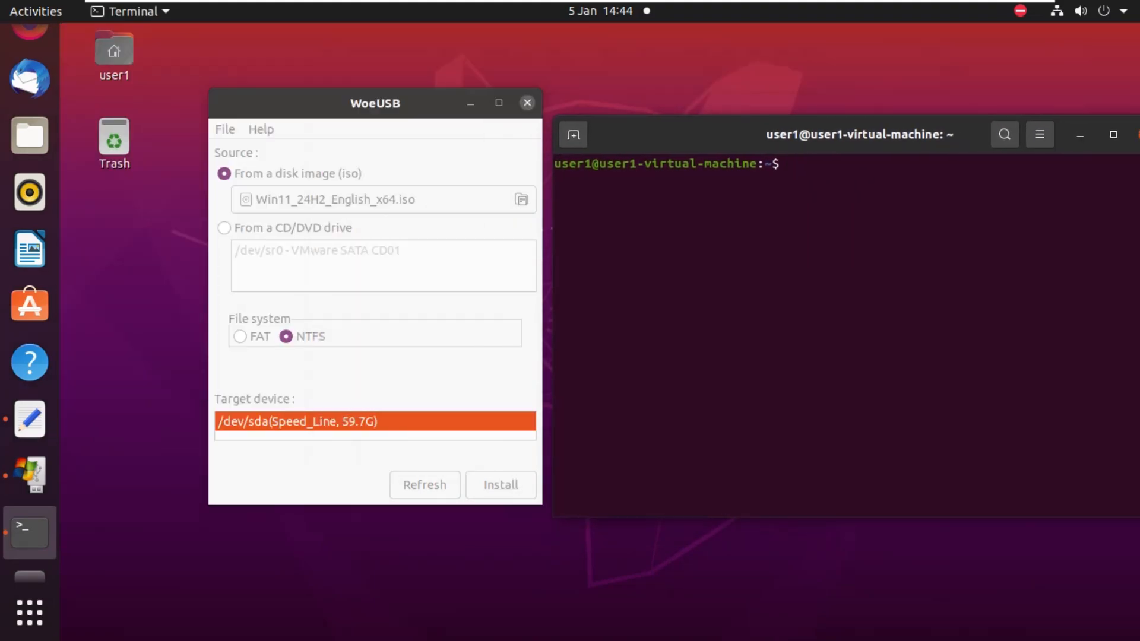
type("sudo")
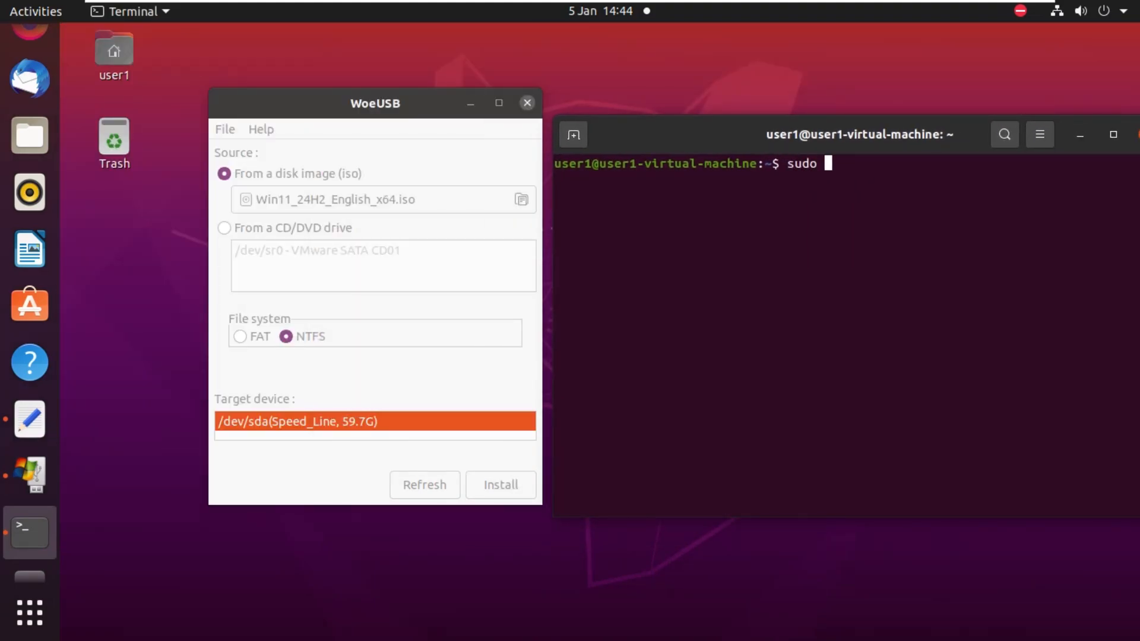
type("umount")
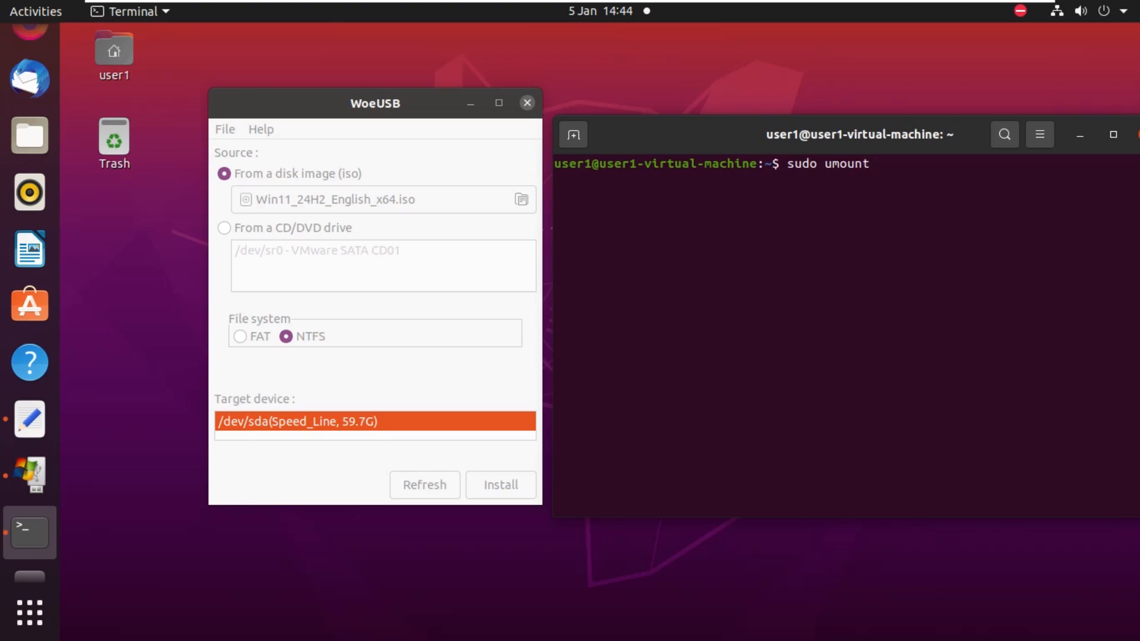
type("/dev")
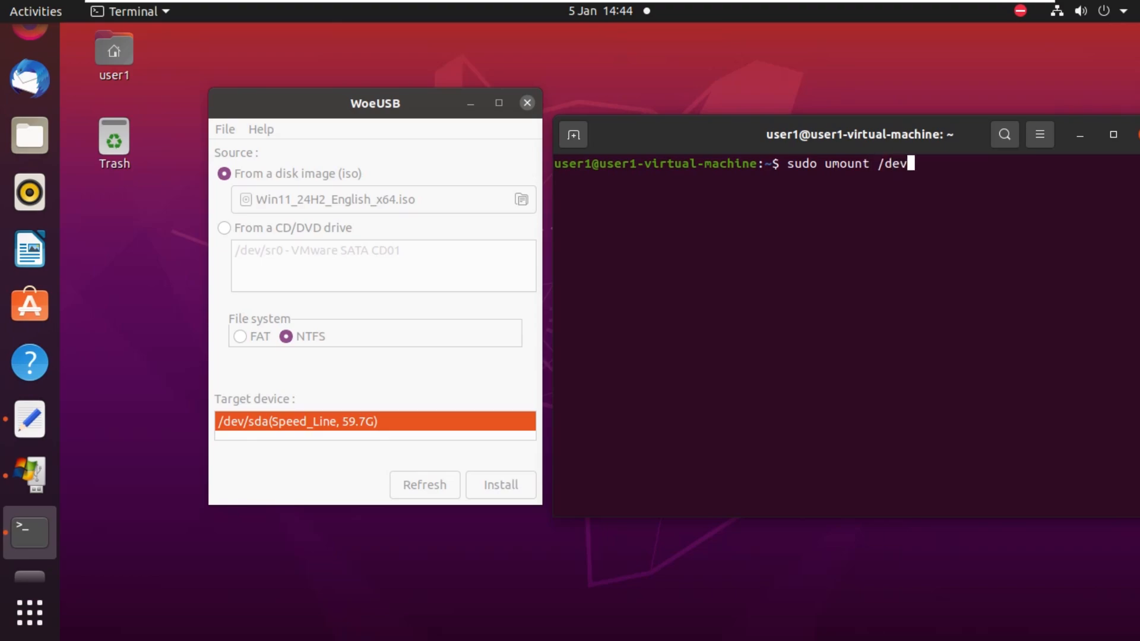
type("/sda")
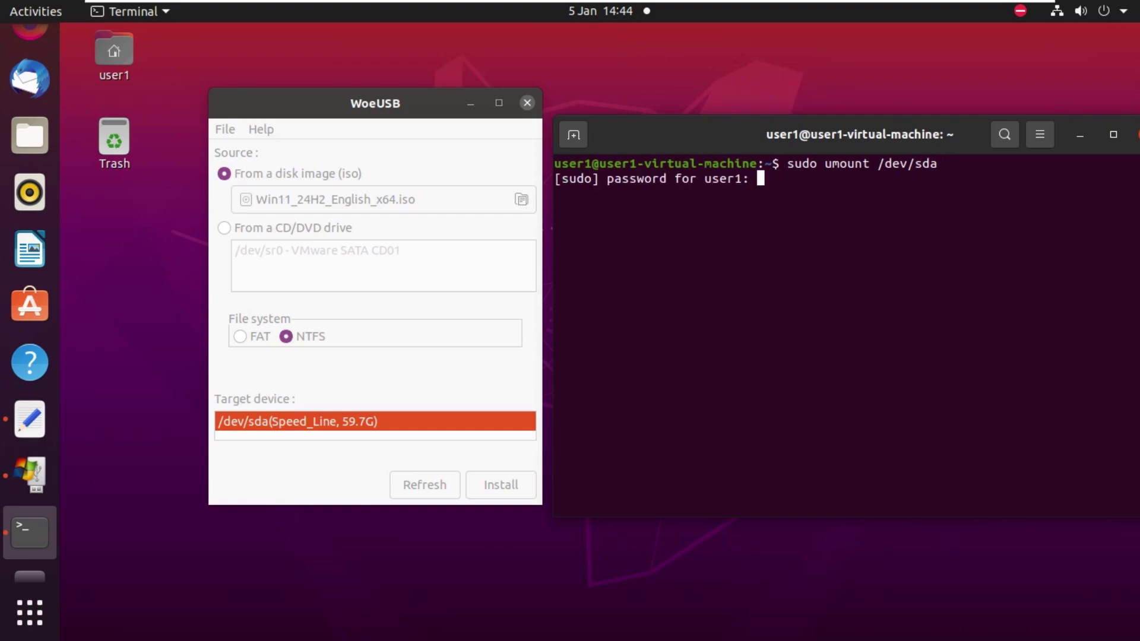
key("Return")
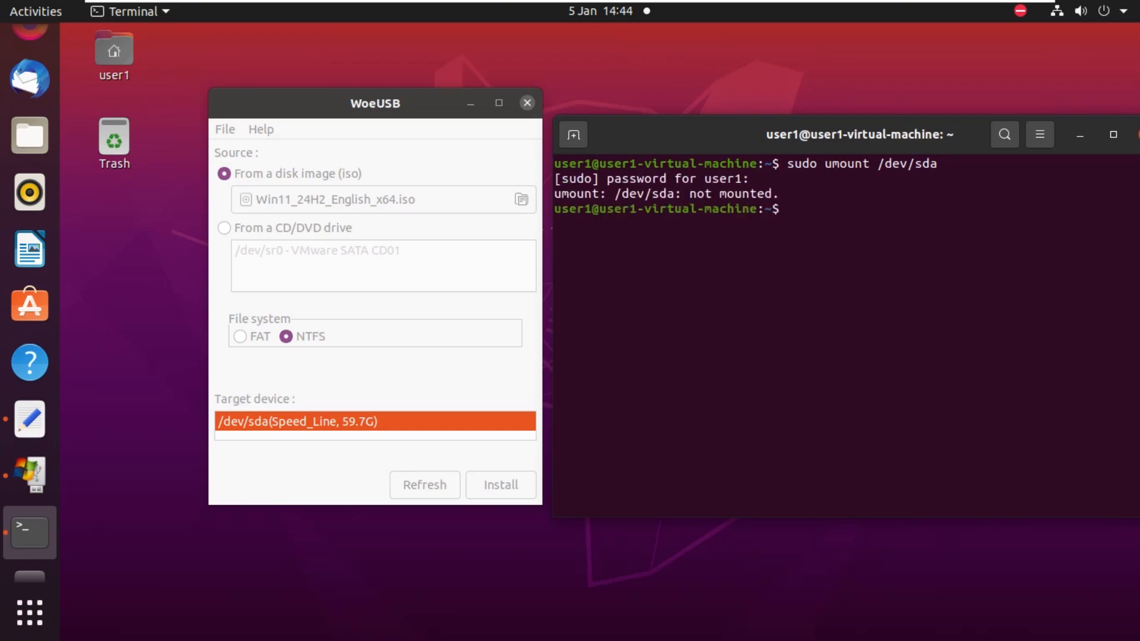
Retry Install in WoeUSB, authenticate, and dismiss the repeated device-busy error.
left_click(378, 102)
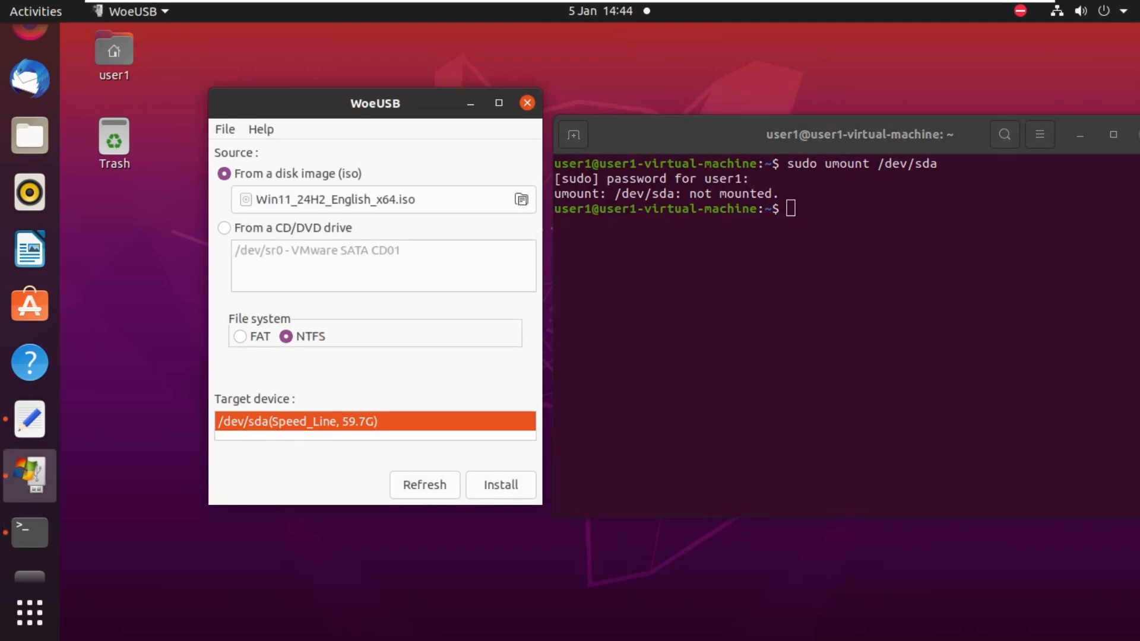
left_click(499, 484)
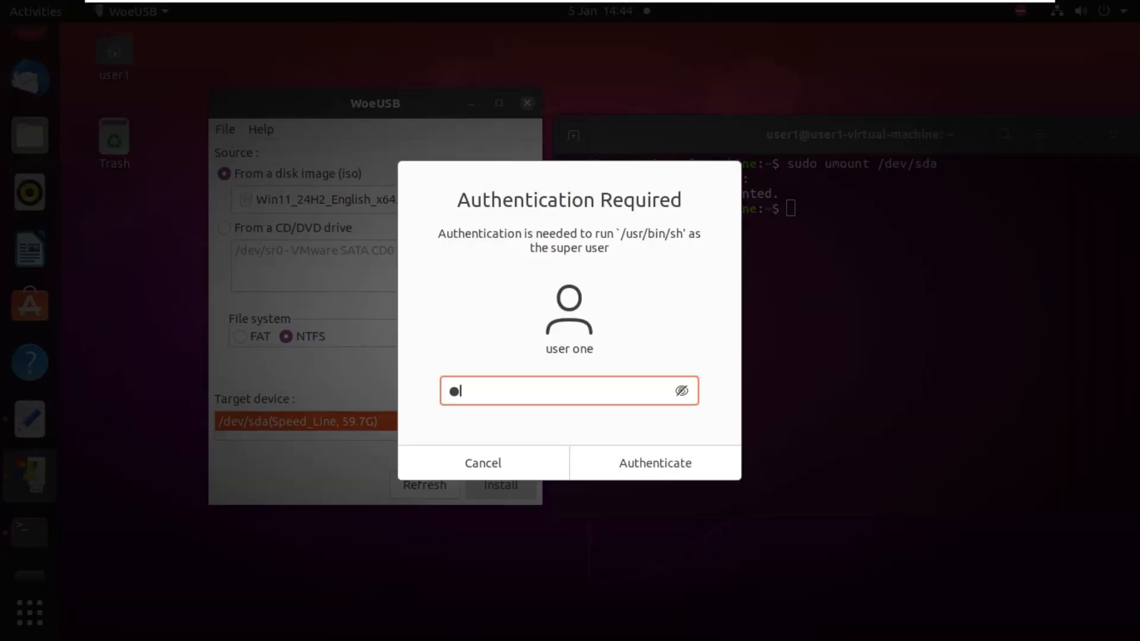
left_click(655, 463)
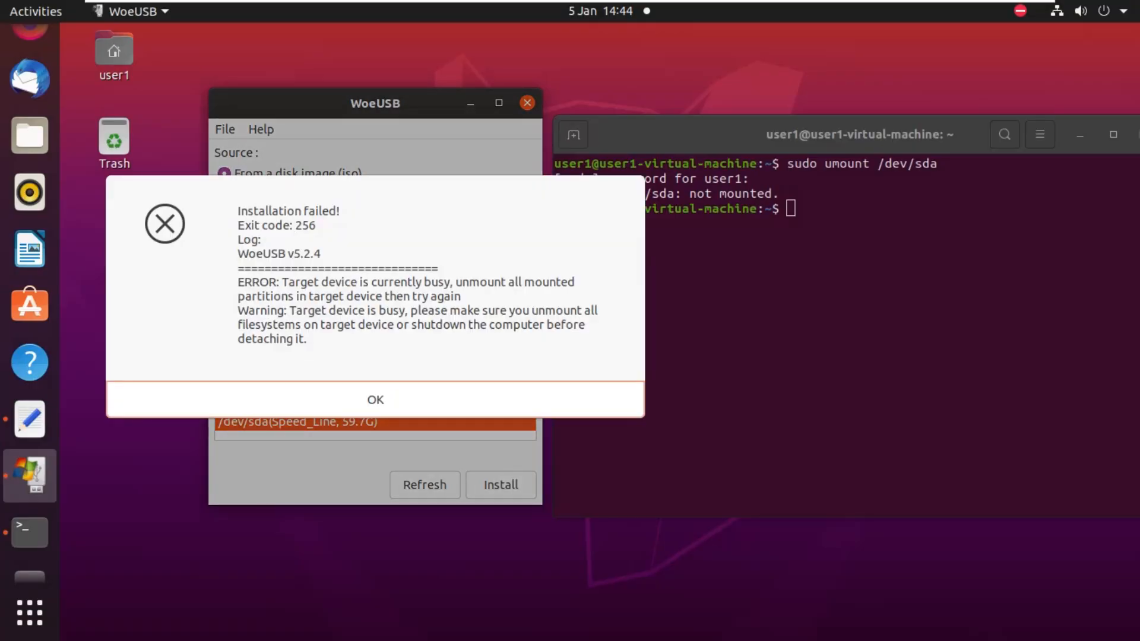
left_click(376, 399)
type("sudo umount /dev/sda1")
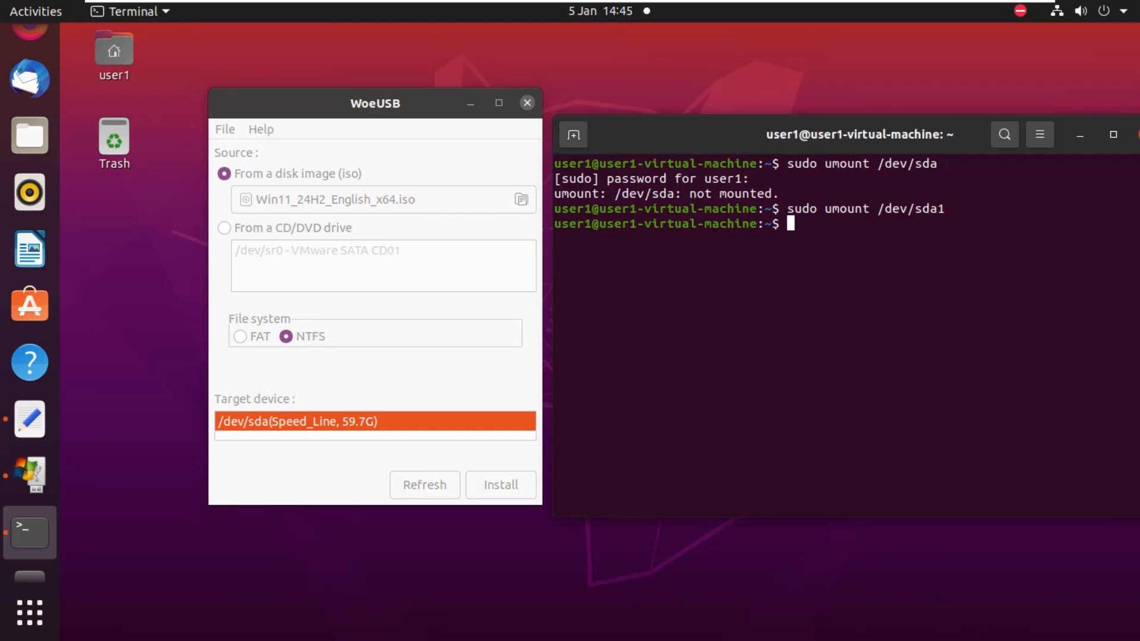
Start Install again and authenticate so the write to /dev/sda begins.
left_click(374, 102)
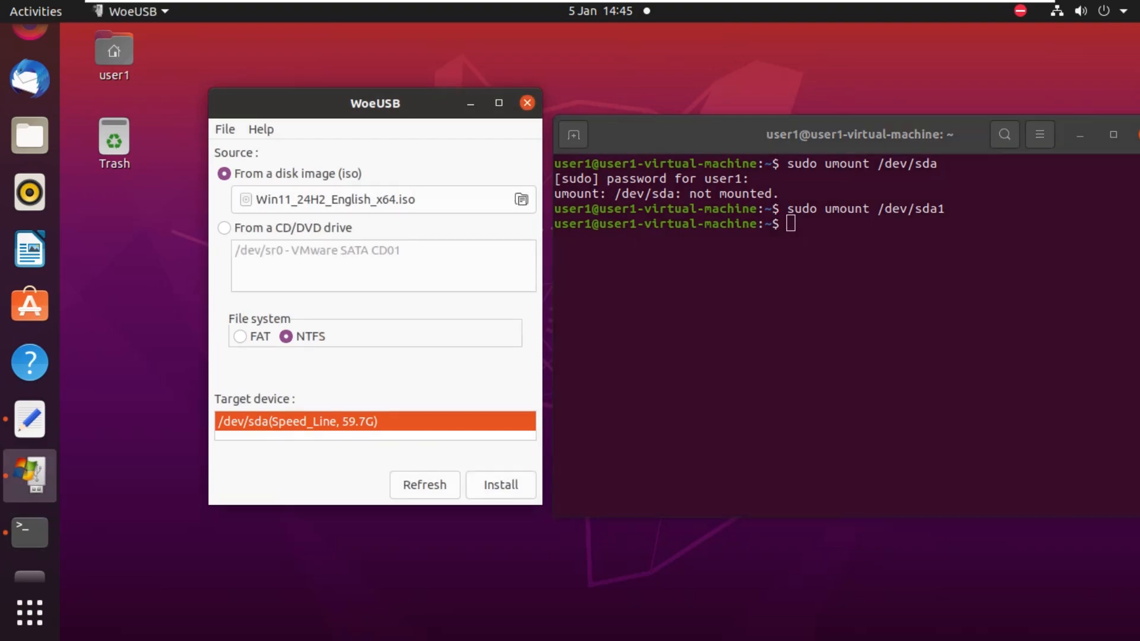
left_click(500, 485)
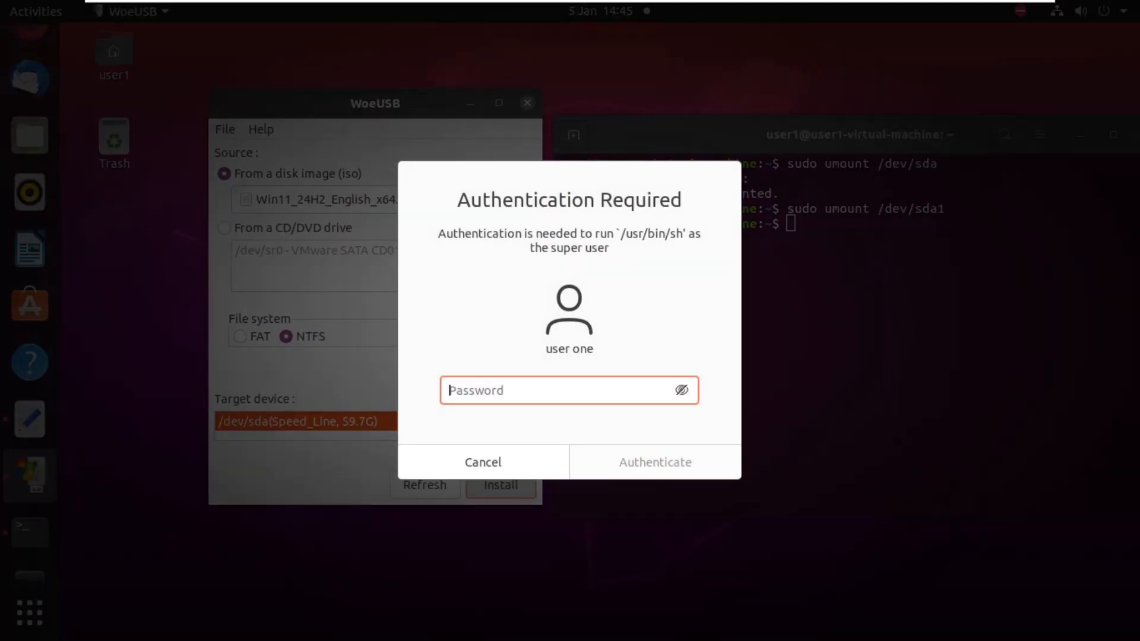
left_click(656, 462)
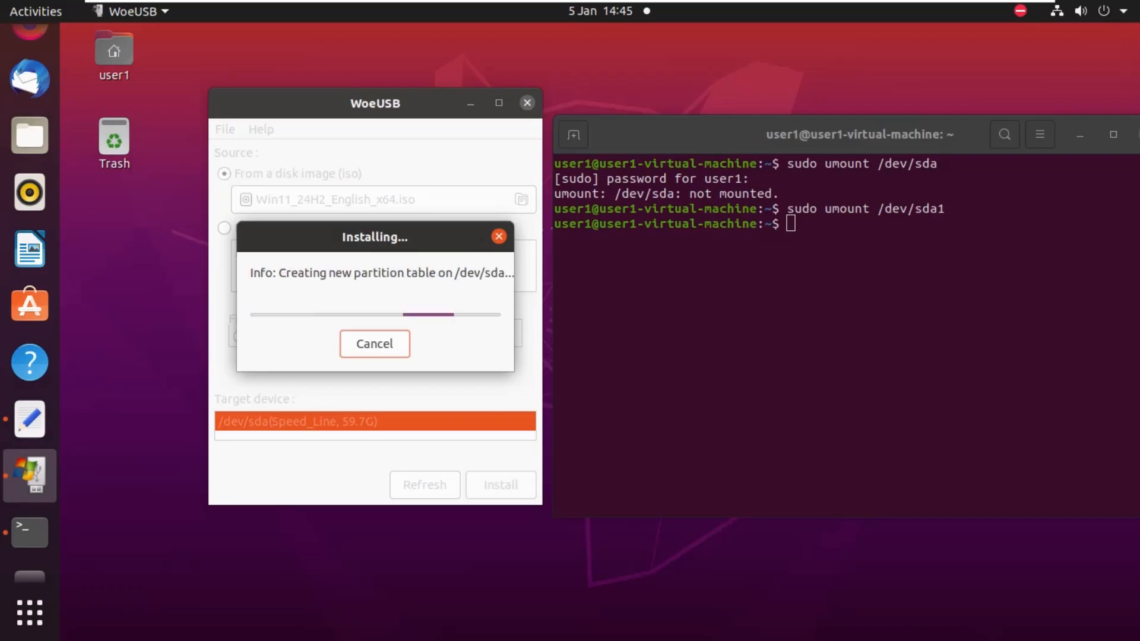